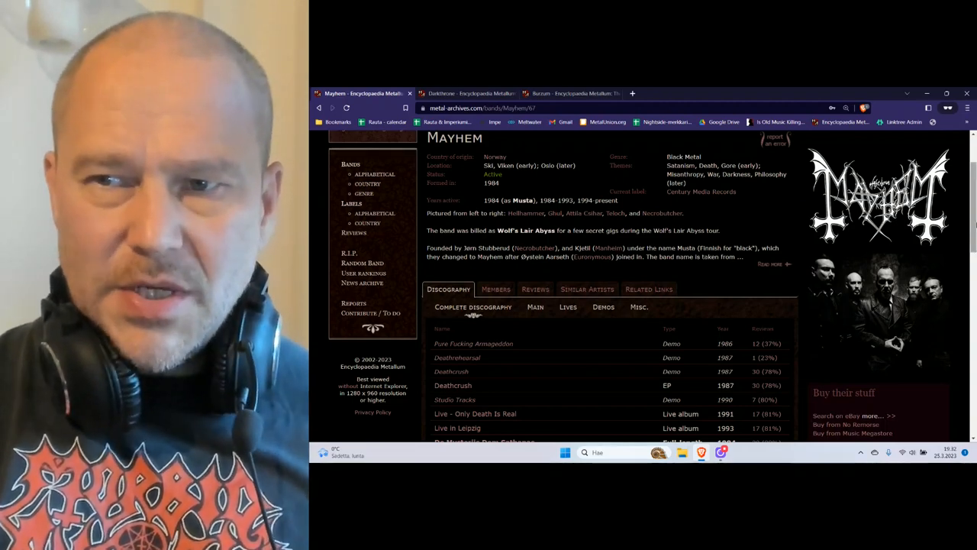
Step: Show Mayhem's Members tab with its five-member current lineup
scroll("down", 3)
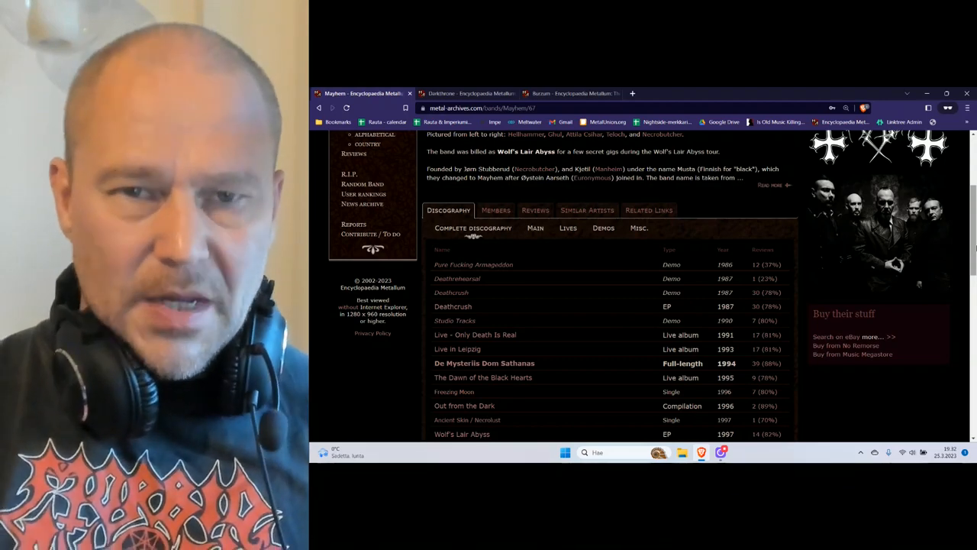
left_click(495, 210)
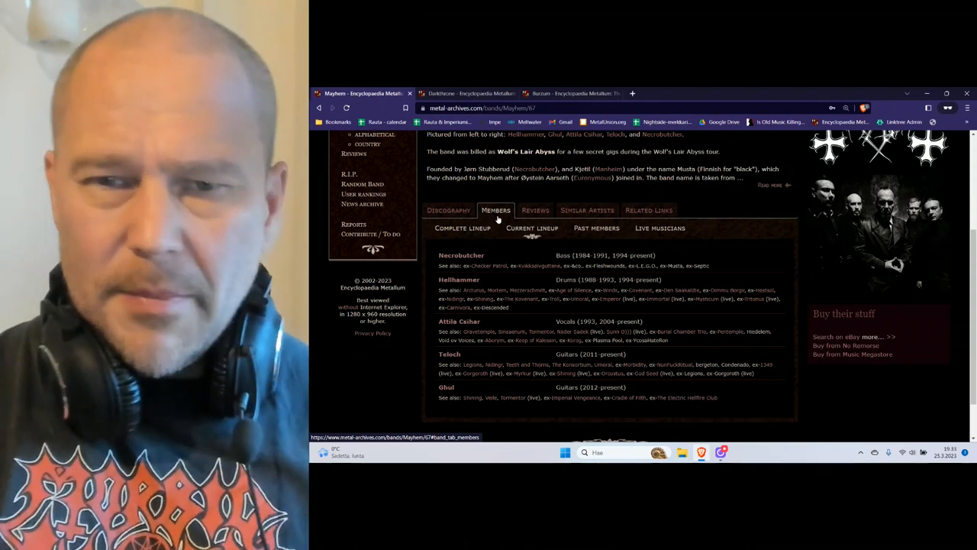
Step: Open Mayhem's Past members list and scroll from Manheim through Silmaeth
left_click(596, 228)
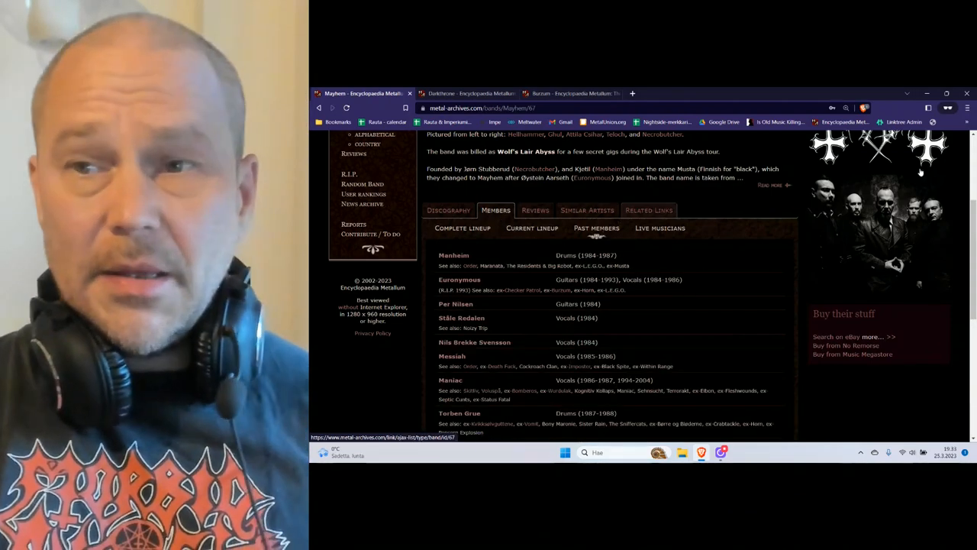
scroll("down", 3)
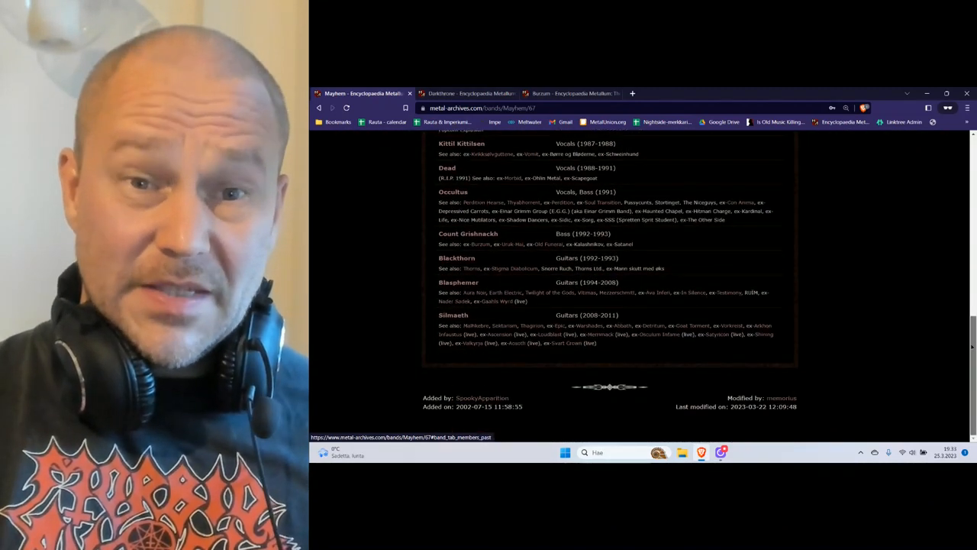
scroll("up", 3)
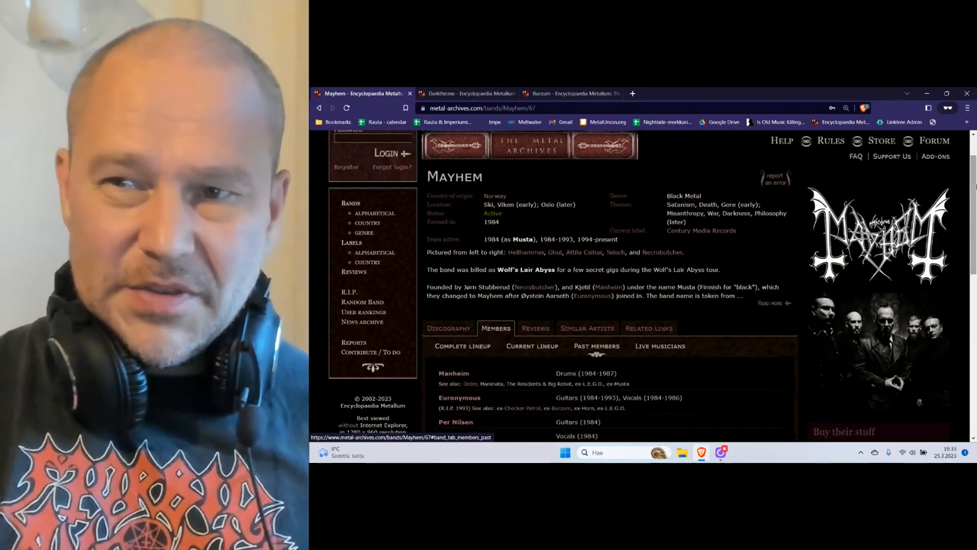
scroll("down", 3)
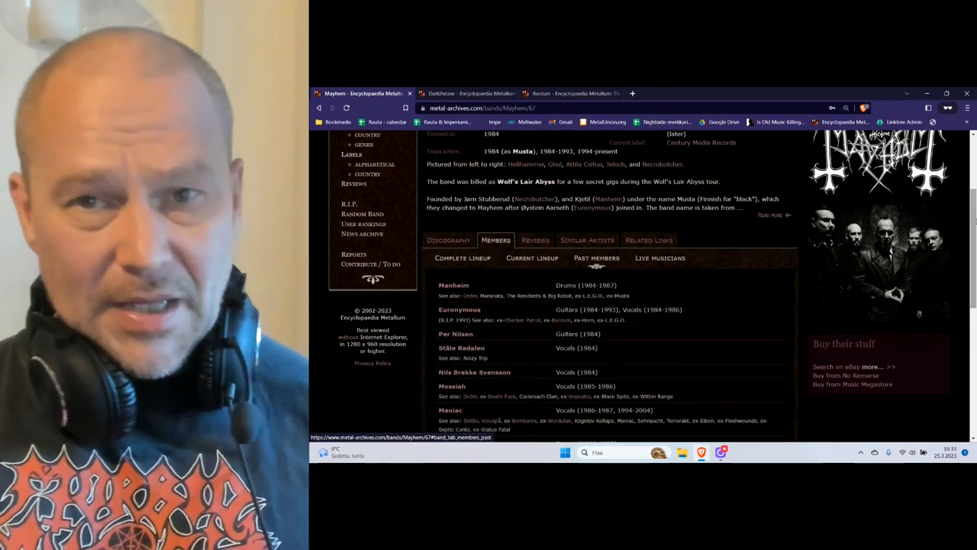
Step: Show Mayhem's complete discography, scrolling from the 1986 demo through 2001
left_click(448, 240)
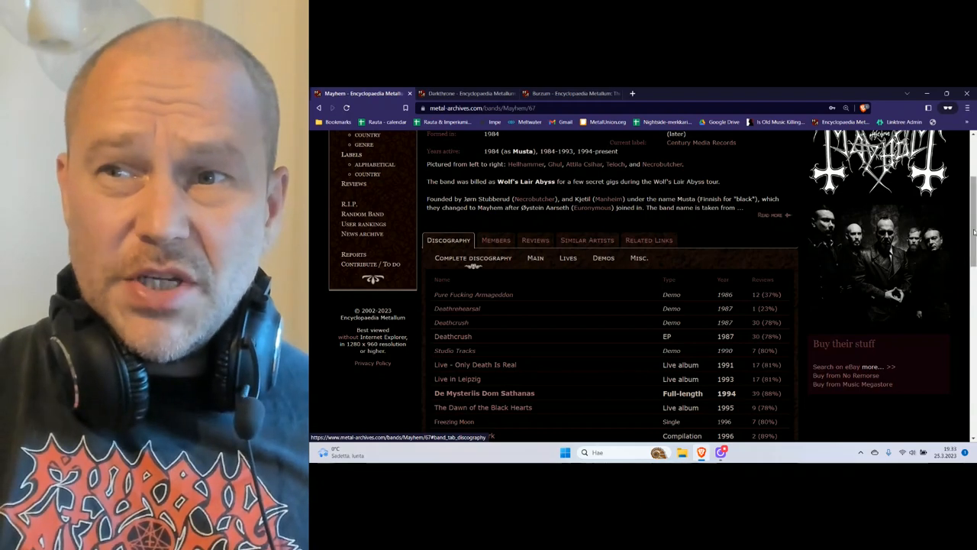
scroll("down", 3)
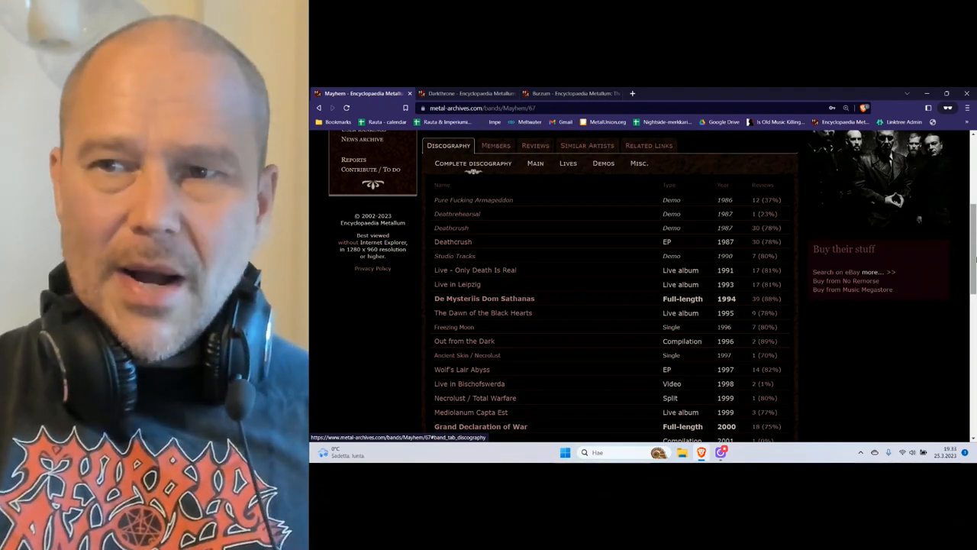
scroll("down", 3)
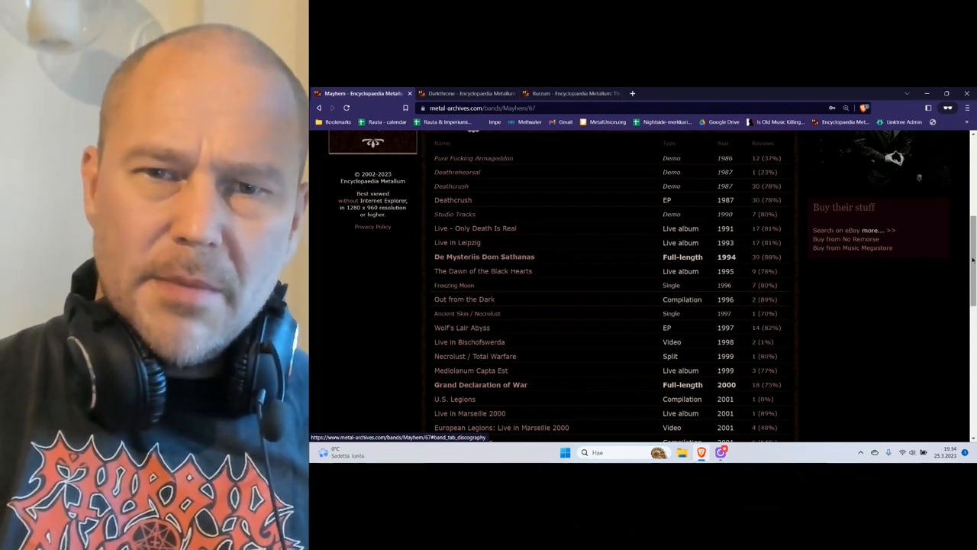
scroll("down", 3)
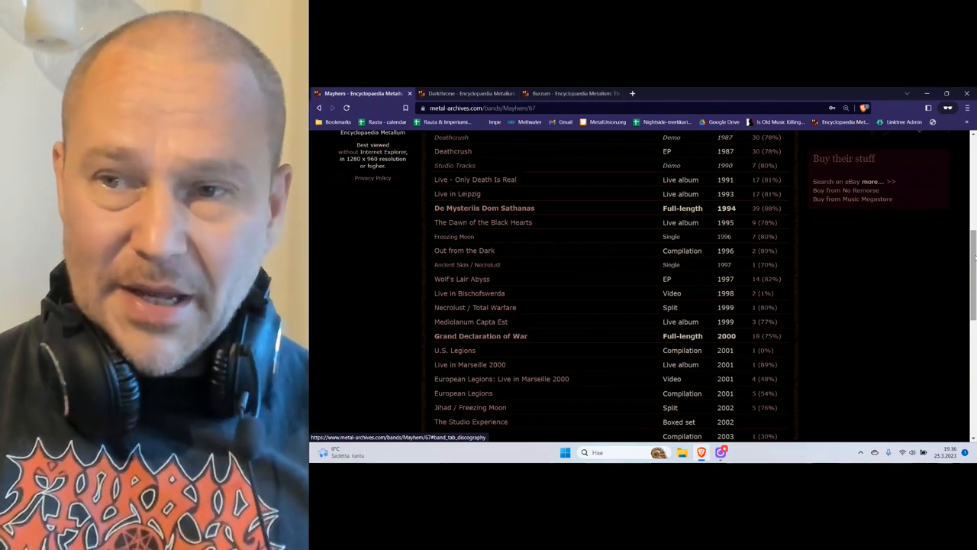
Step: Scroll Mayhem's discography to the newest entries, Daemon (2019) and Bad Blood (2022)
scroll("down", 3)
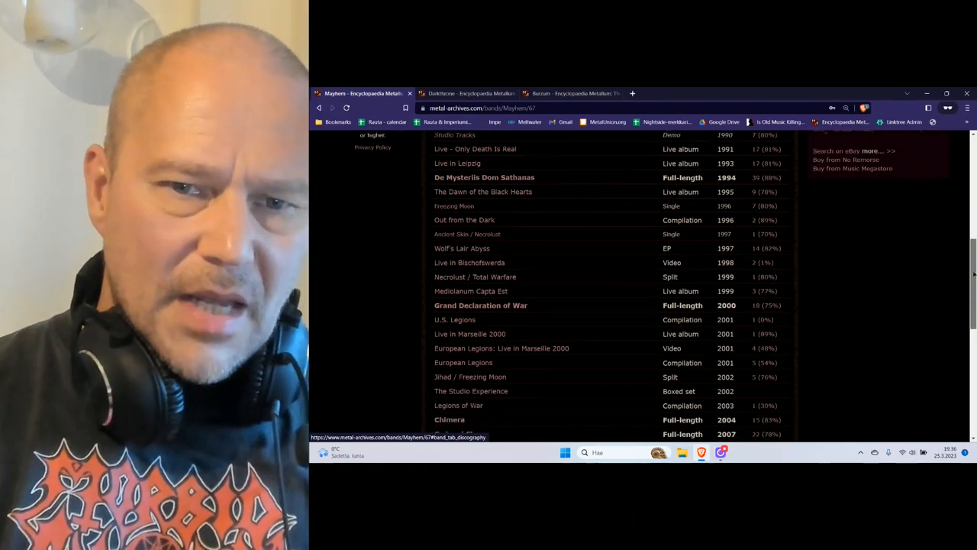
scroll("down", 3)
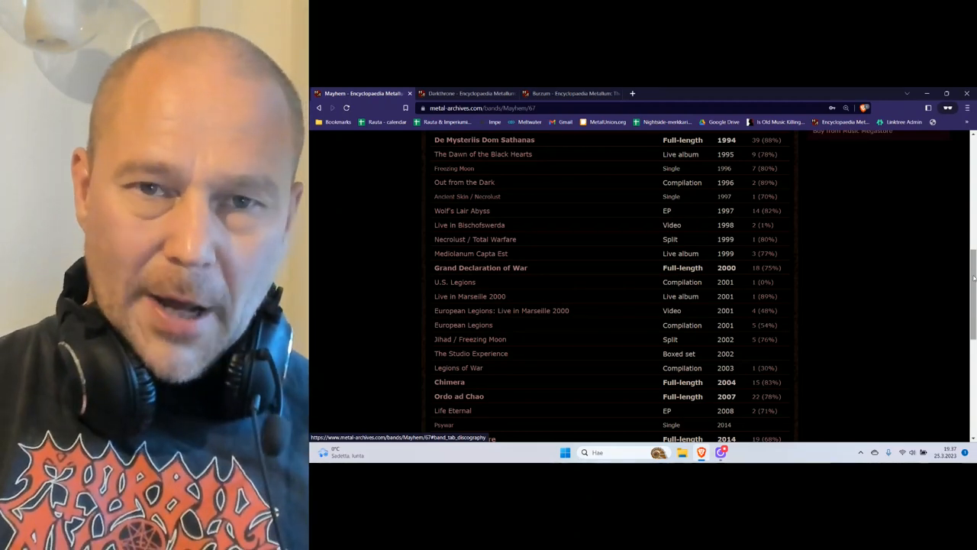
scroll("down", 3)
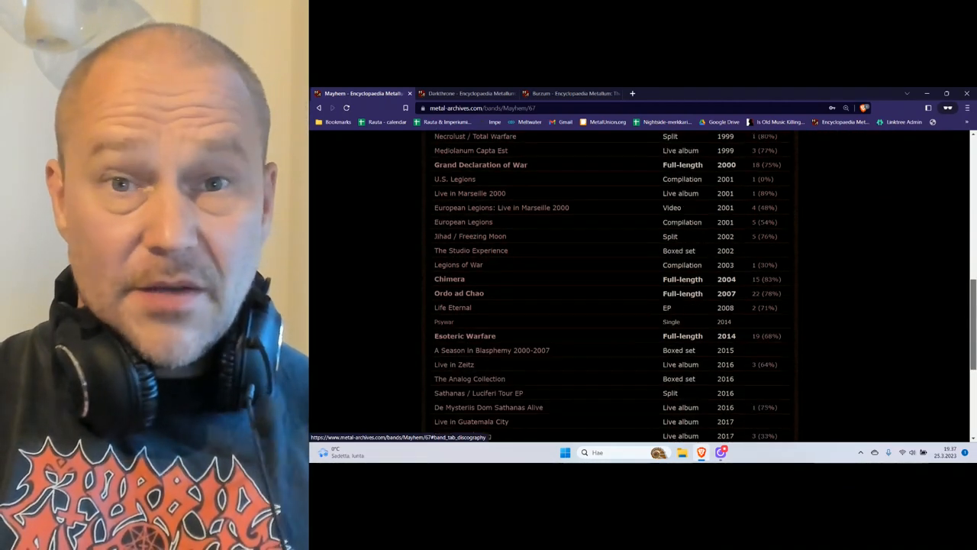
scroll("up", 3)
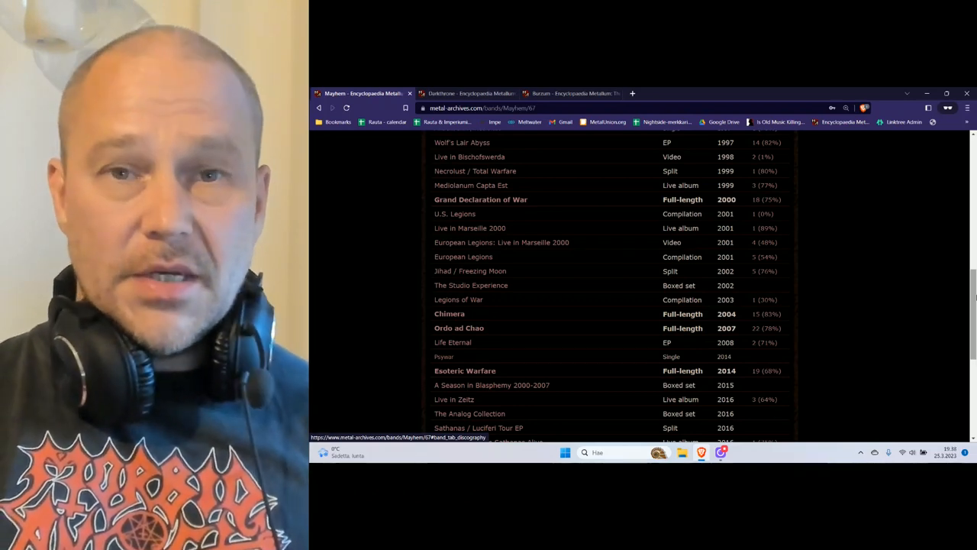
mouse_move(804, 214)
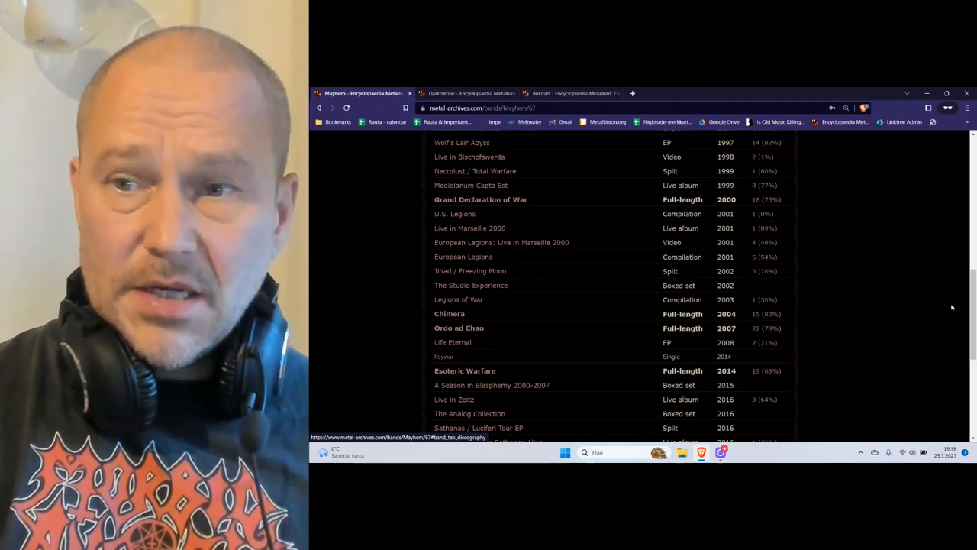
scroll("down", 3)
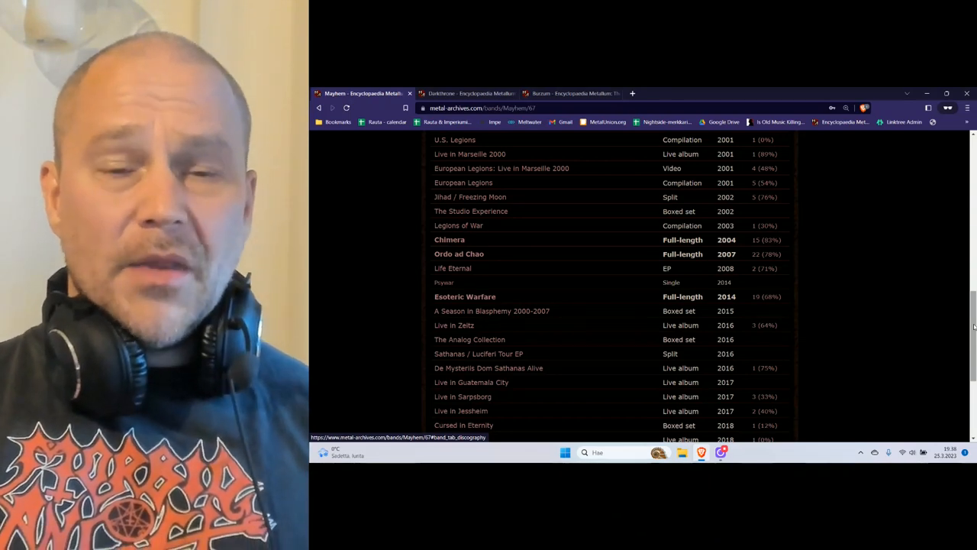
scroll("down", 3)
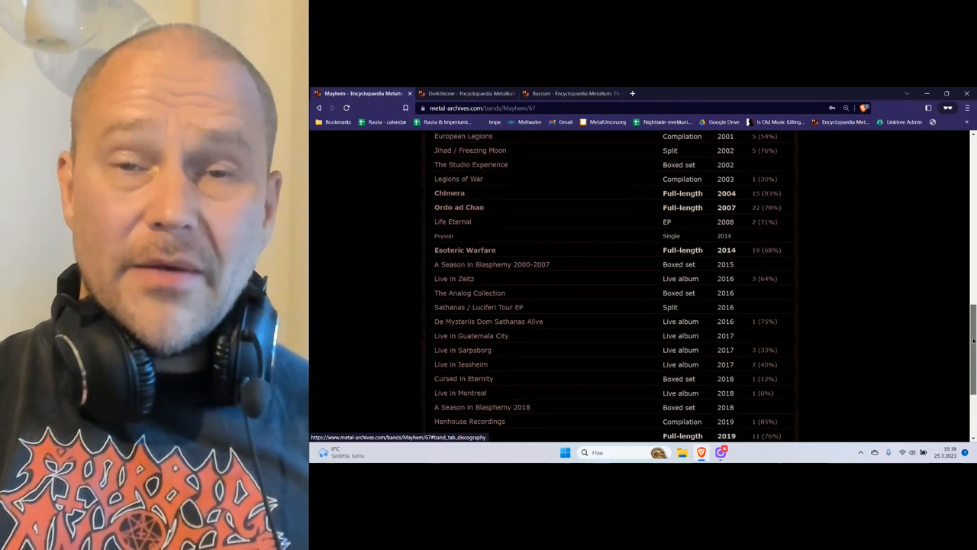
scroll("down", 3)
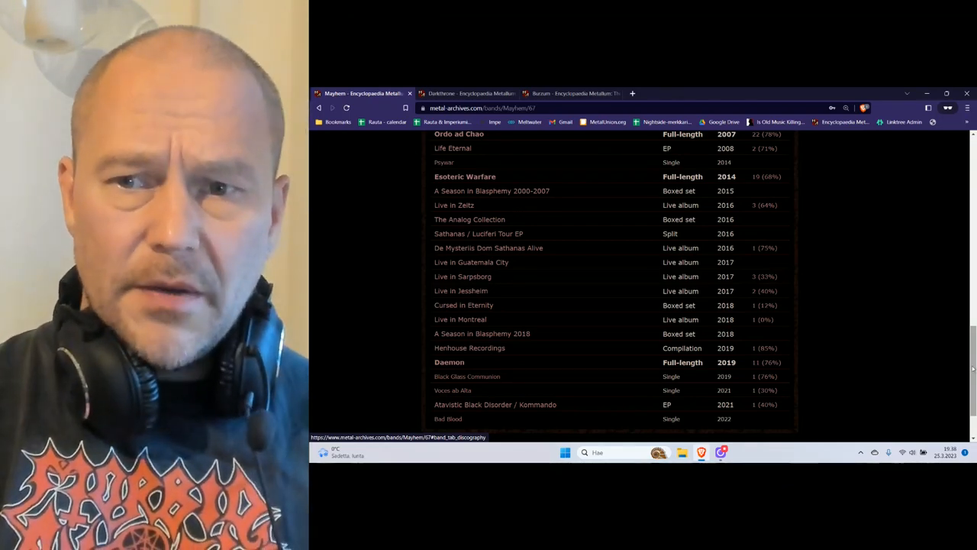
Step: Scroll back to the top of Mayhem's page showing the band overview
scroll("up", 3)
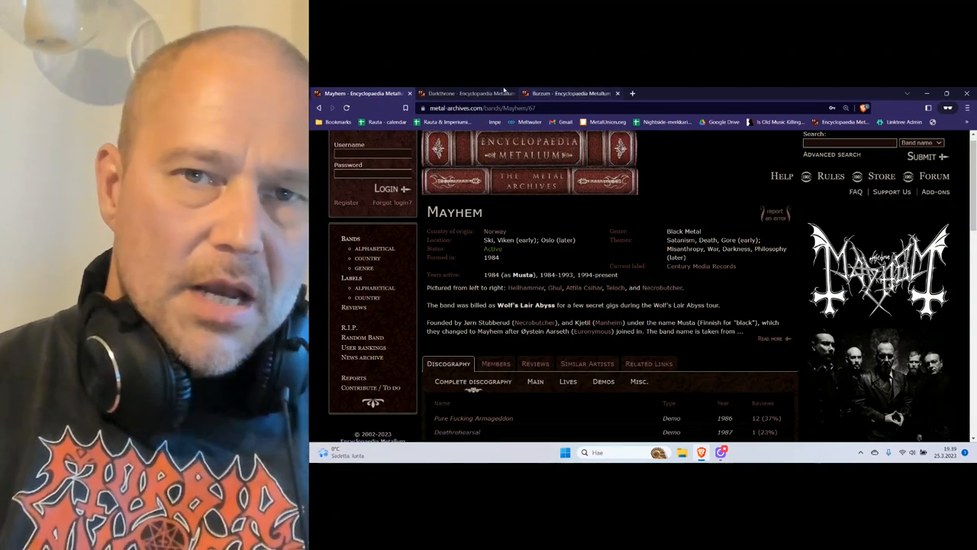
Step: Switch to the Darkthrone tab and view its discography from the 1988 demos to 2006
left_click(469, 93)
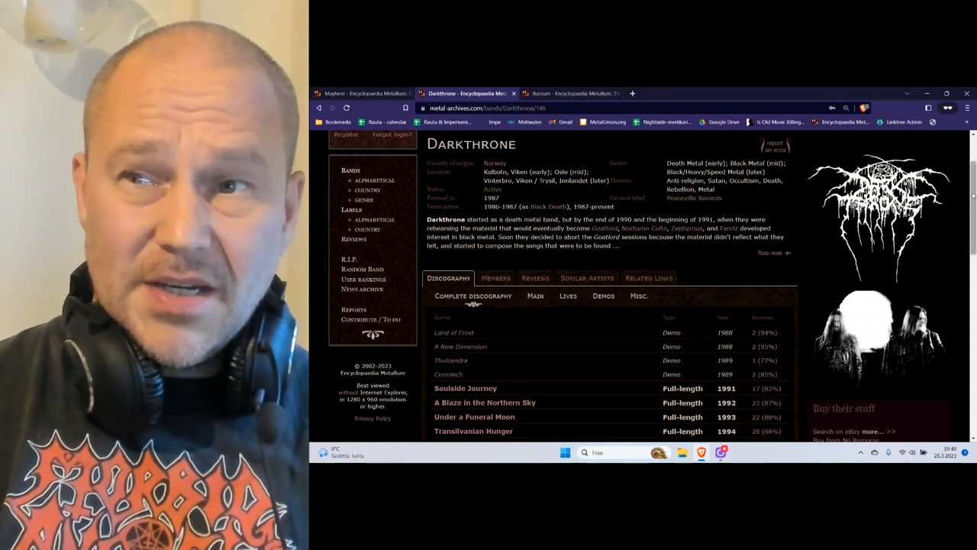
scroll("down", 3)
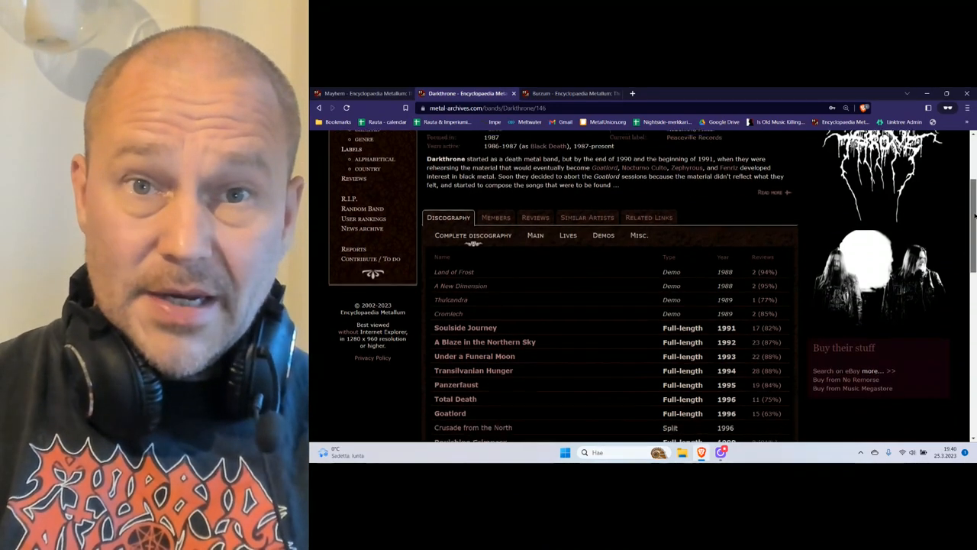
scroll("down", 3)
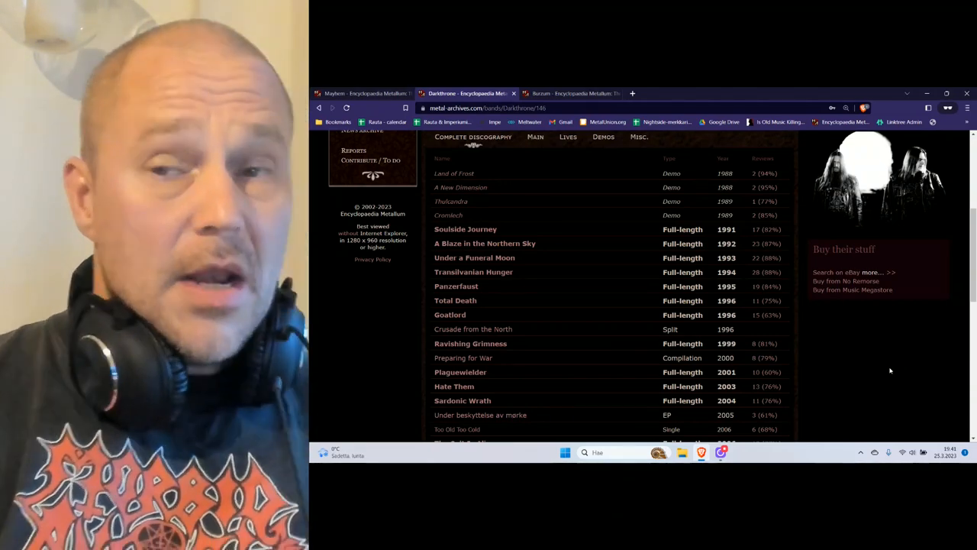
mouse_move(384, 263)
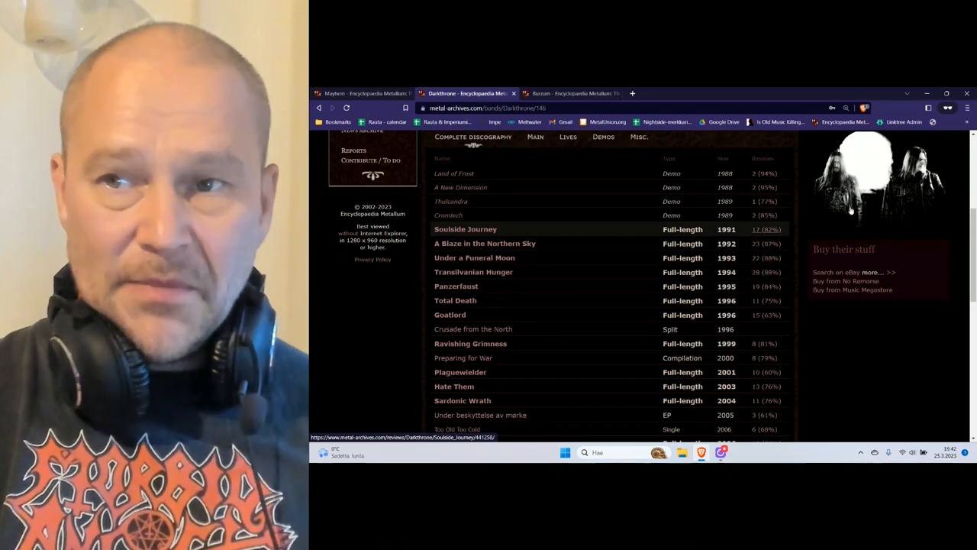
Step: Scroll Darkthrone's discography to 2008: F.O.A.D., Frostland Tapes, Dark Thrones and Black Flags
scroll("down", 3)
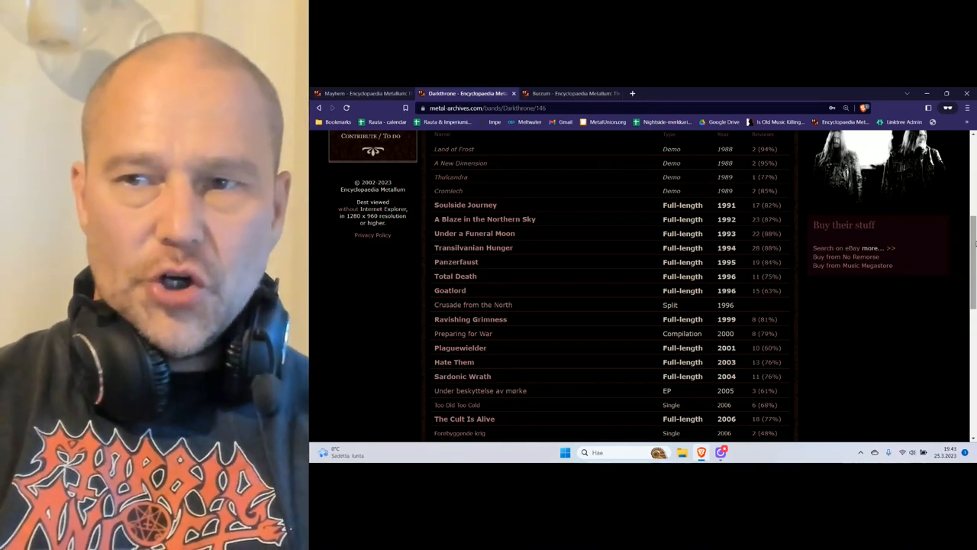
scroll("down", 3)
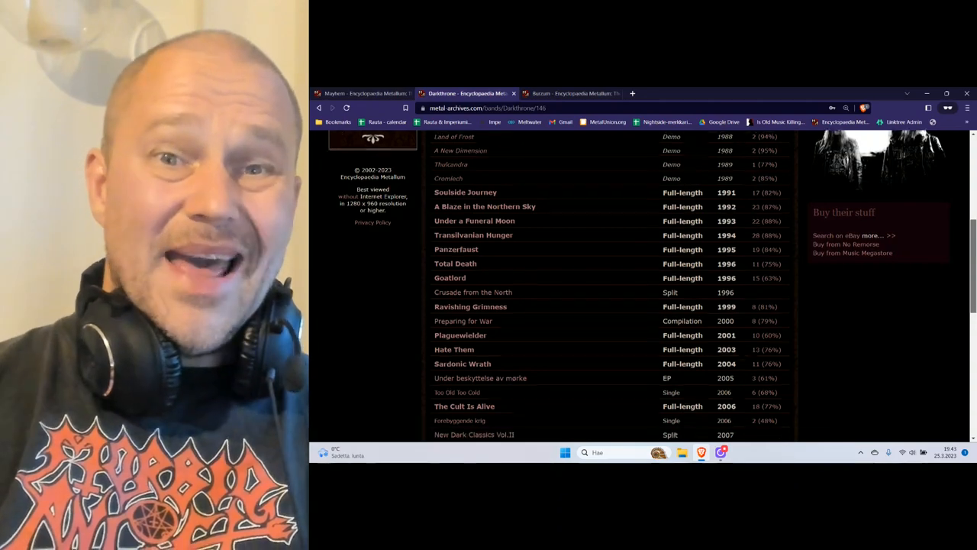
scroll("down", 3)
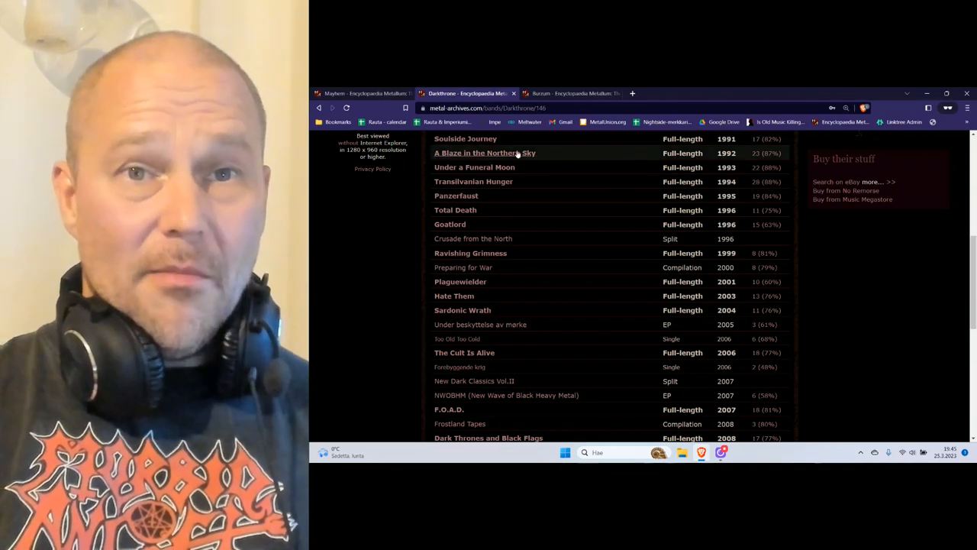
Step: Switch to the Mayhem tab and view its discography from 1986 through 2001
left_click(360, 93)
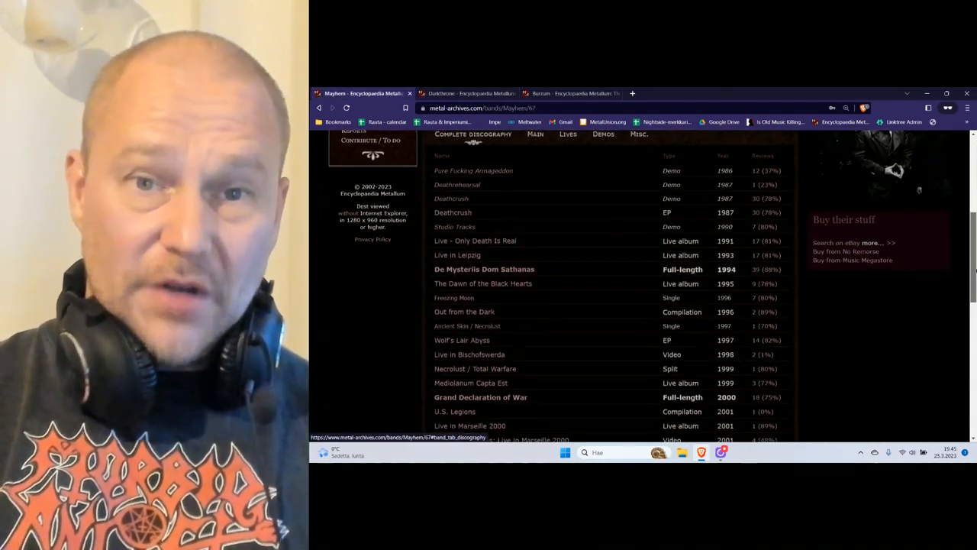
scroll("down", 3)
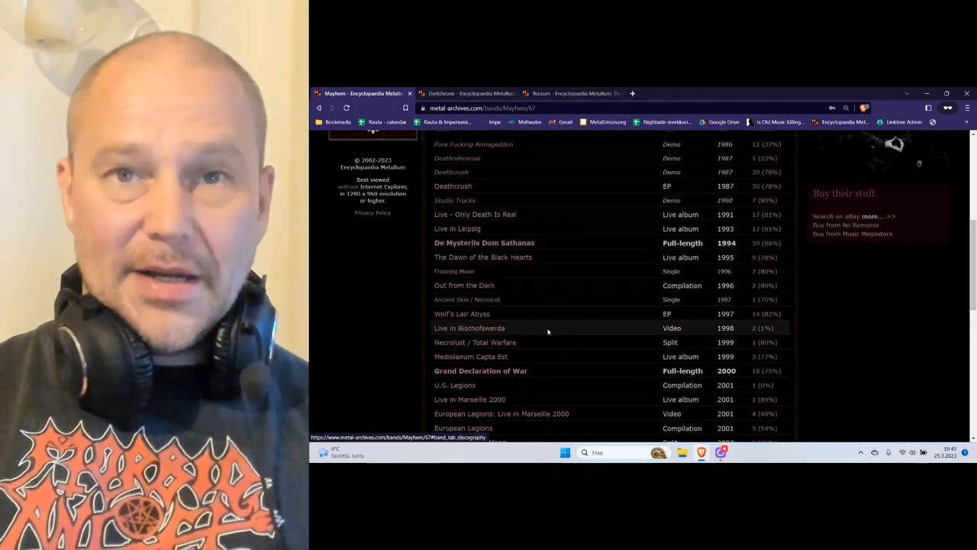
Step: Return to the Darkthrone tab showing Soulside Journey (1991) through Dark Thrones and Black Flags (2008)
left_click(466, 93)
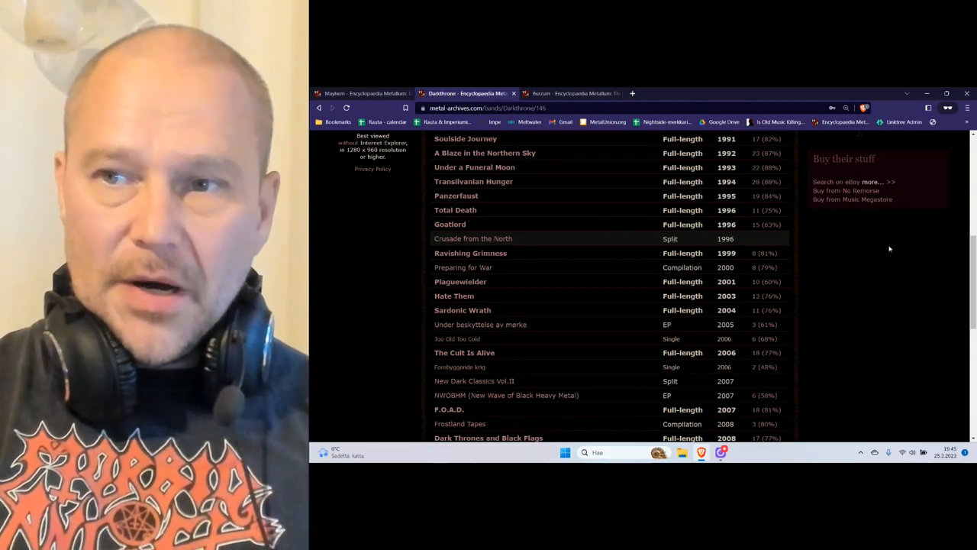
Step: Show Darkthrone's past members: Dag Nilsen, Zephyrous and Anders Risberget
scroll("up", 3)
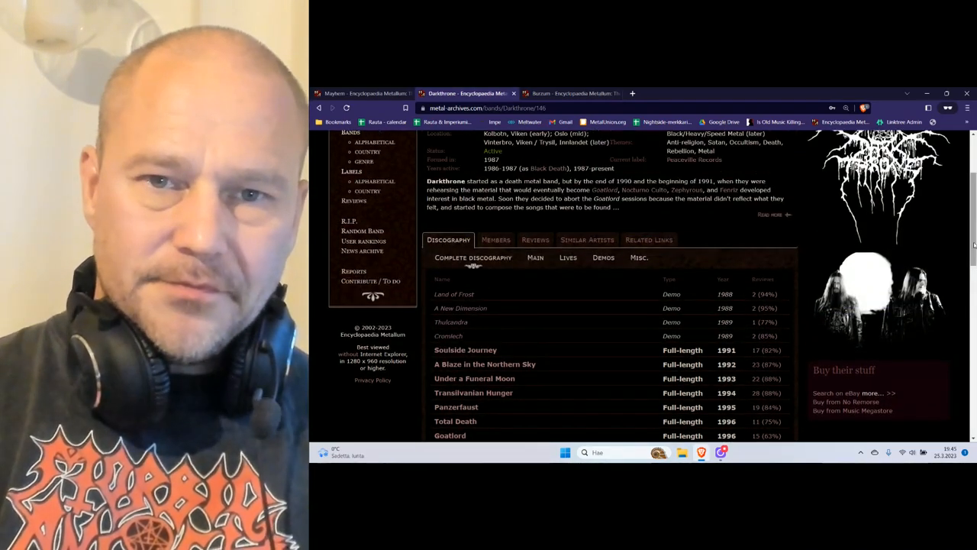
left_click(495, 254)
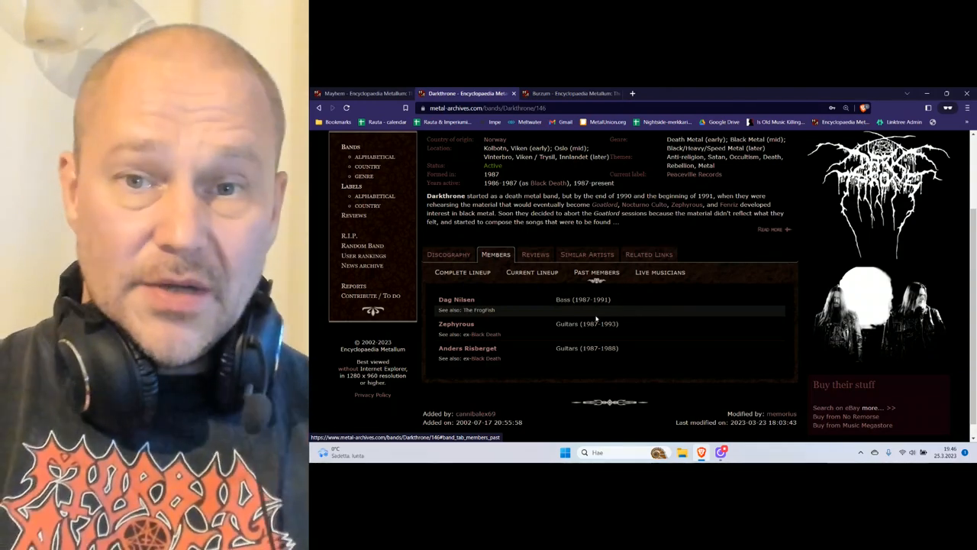
Step: Show Darkthrone's Complete discography list, from the 1988 demos through Sardonic Wrath (2004)
left_click(448, 255)
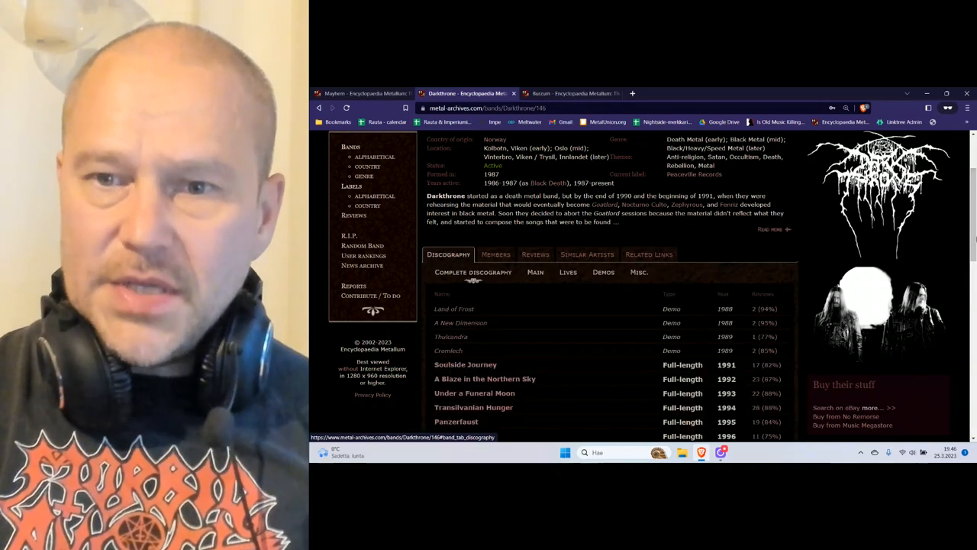
scroll("down", 3)
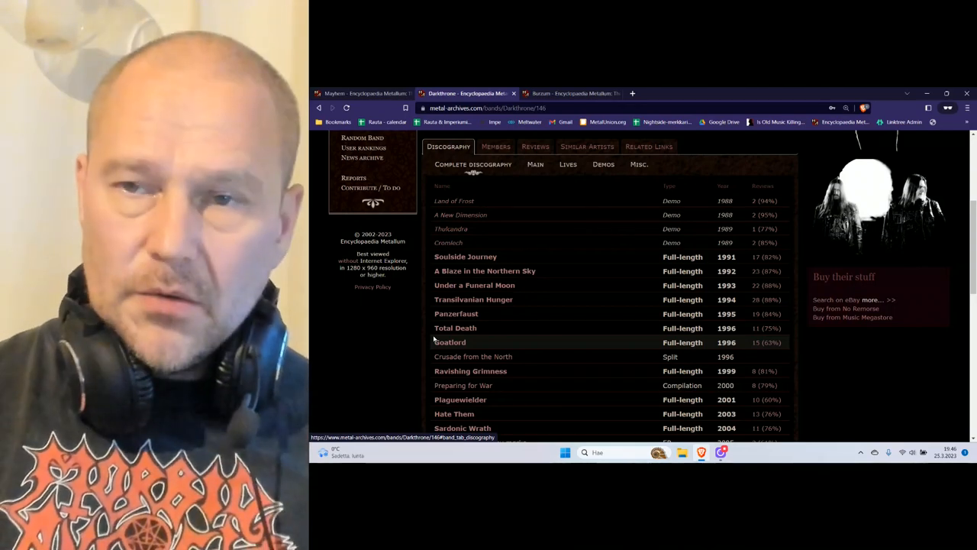
Step: Scroll the Darkthrone discography to its end, through Eternal Hails...... (2021) and Astral Fortress (2022)
scroll("down", 3)
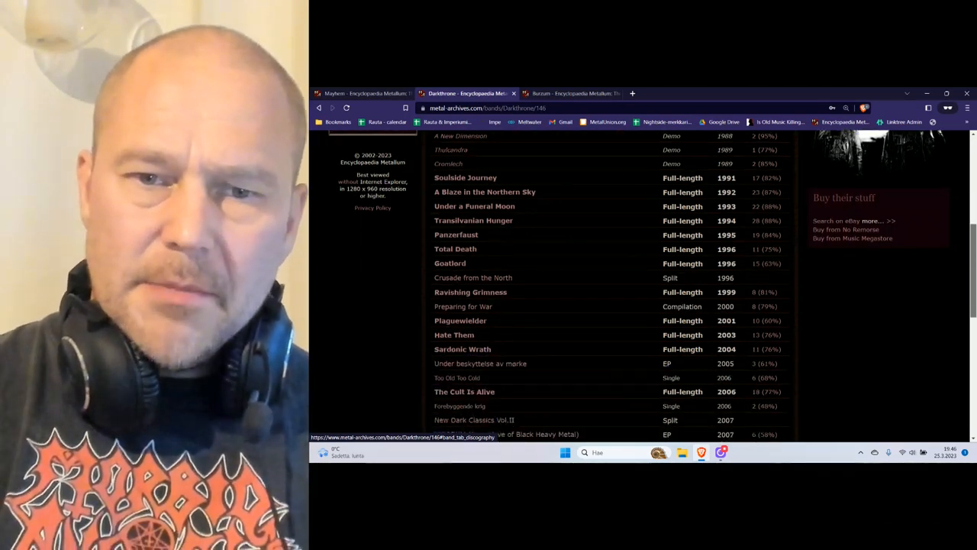
scroll("down", 3)
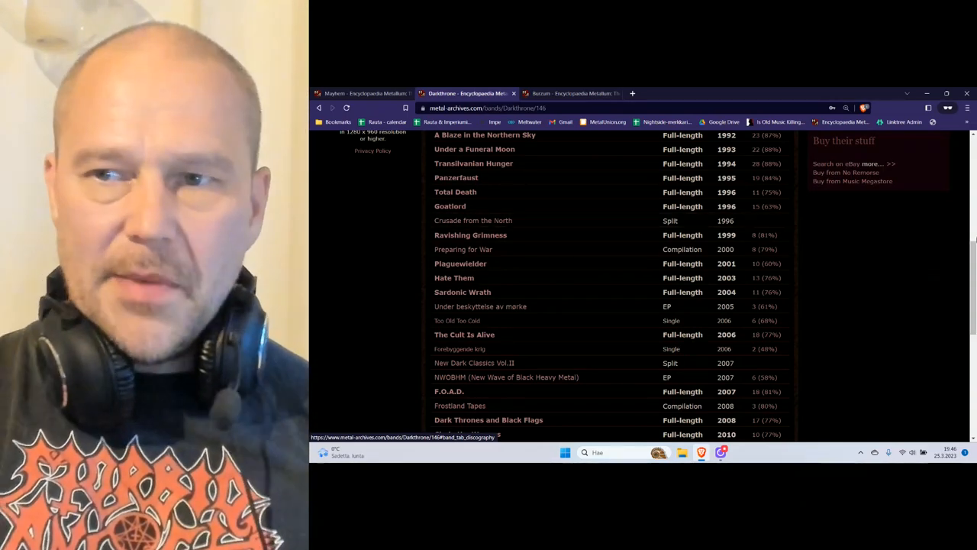
scroll("down", 3)
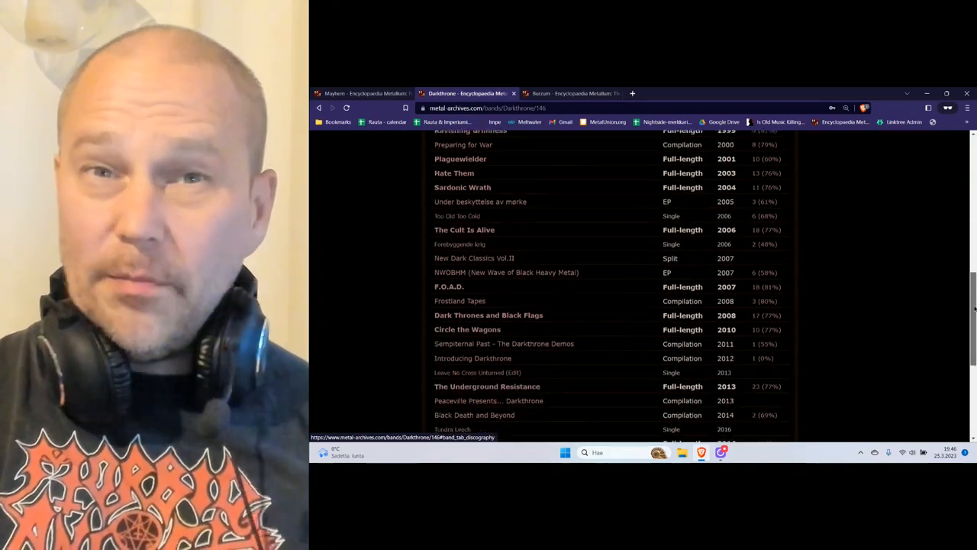
scroll("down", 3)
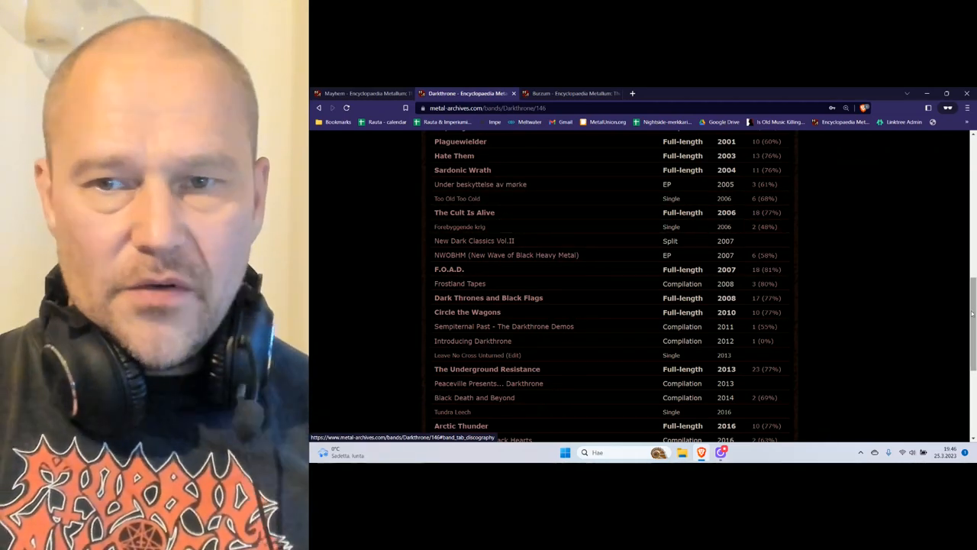
scroll("down", 3)
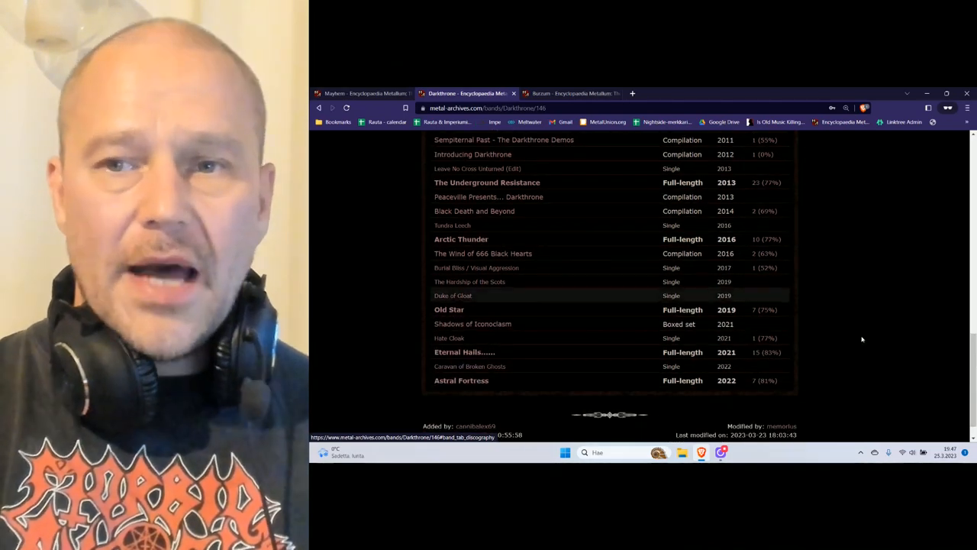
mouse_move(946, 346)
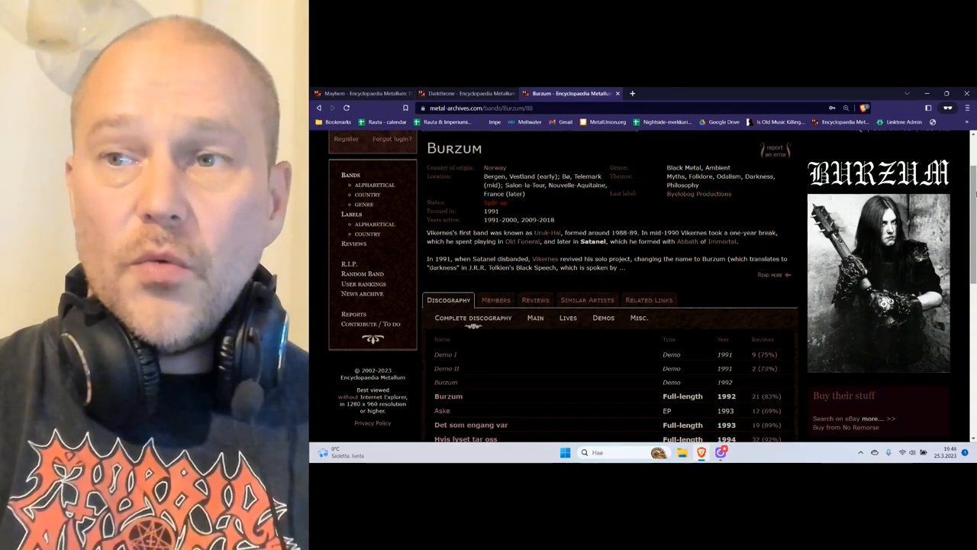
Step: View Burzum's band page overview and discography starting from the 1991 demos
scroll("down", 3)
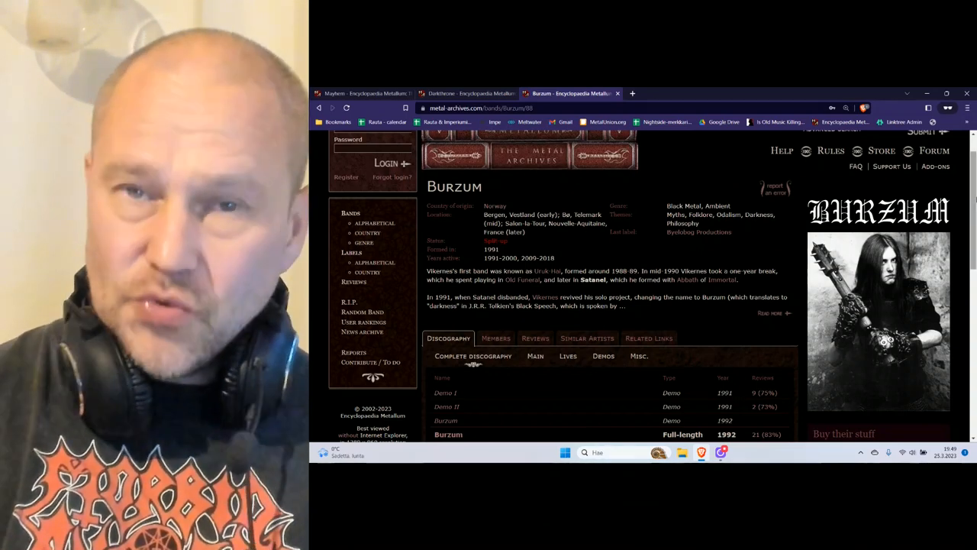
scroll("down", 3)
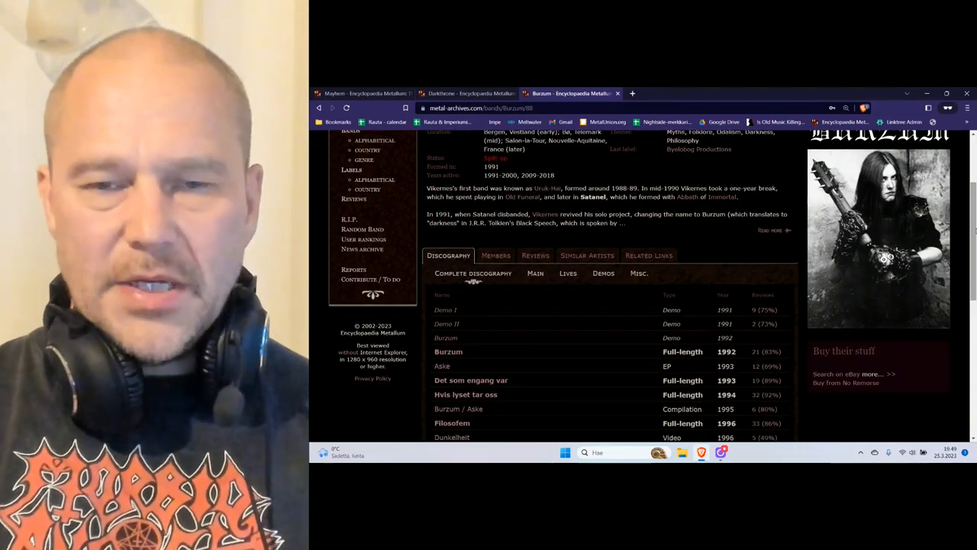
scroll("down", 3)
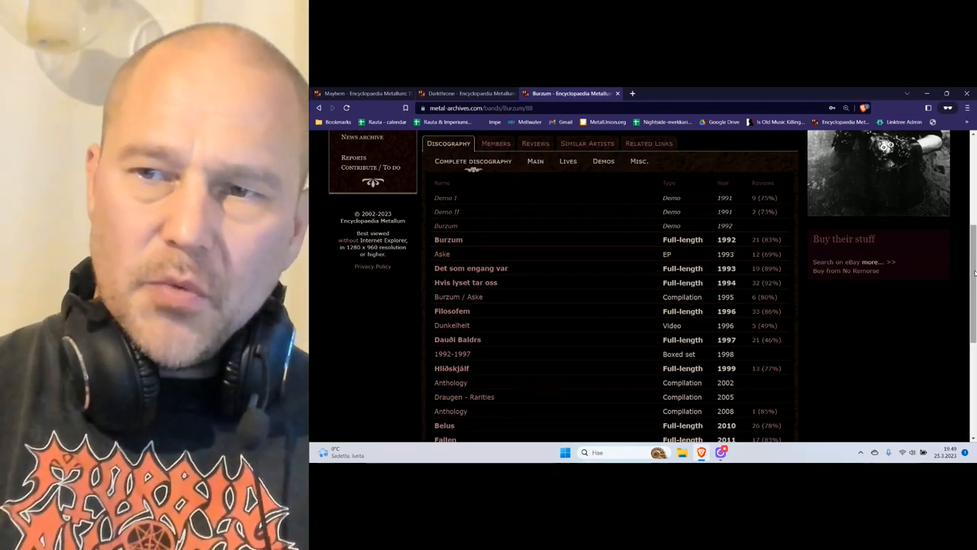
scroll("up", 3)
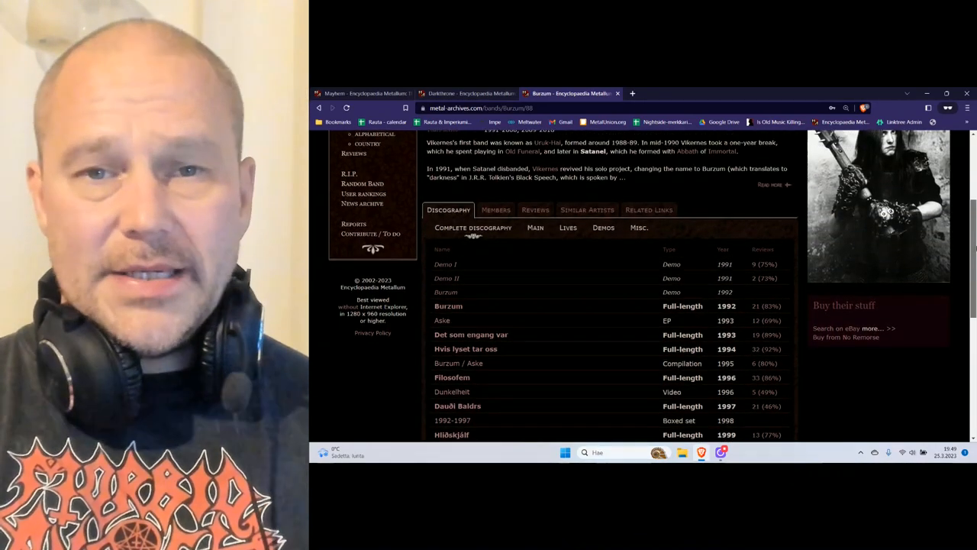
scroll("down", 3)
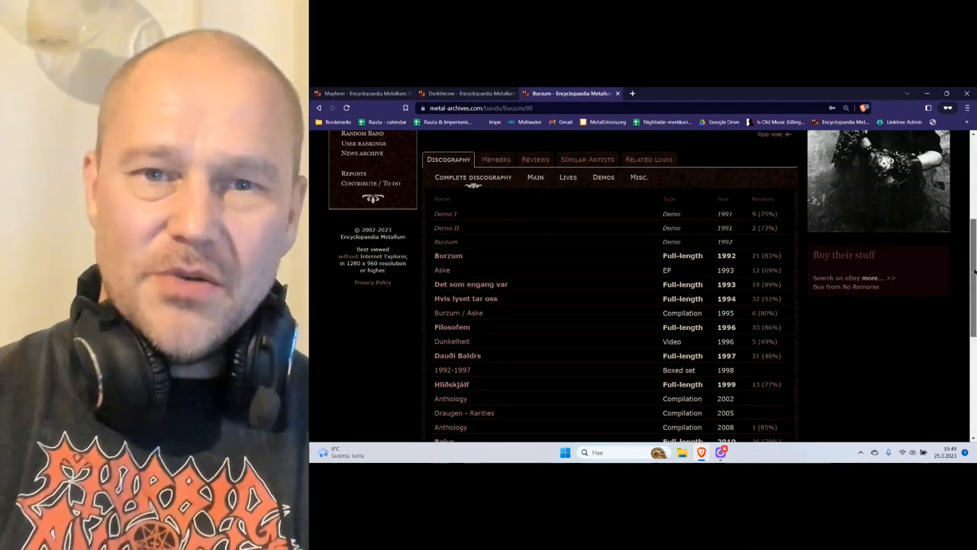
scroll("down", 3)
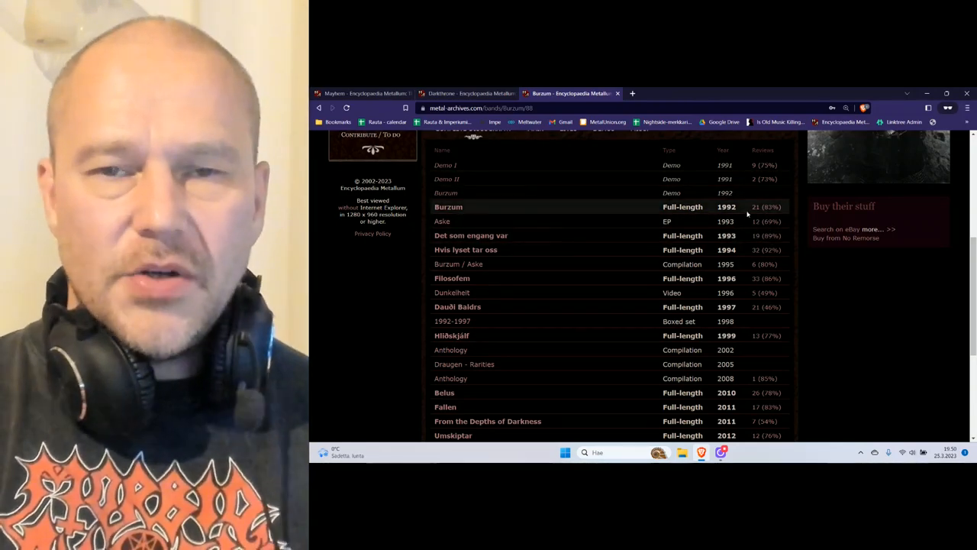
mouse_move(575, 262)
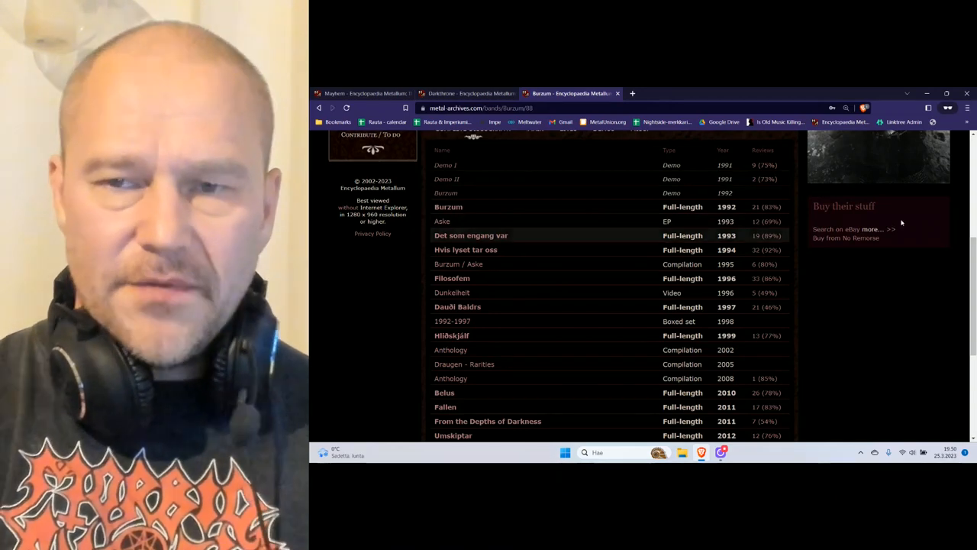
scroll("down", 3)
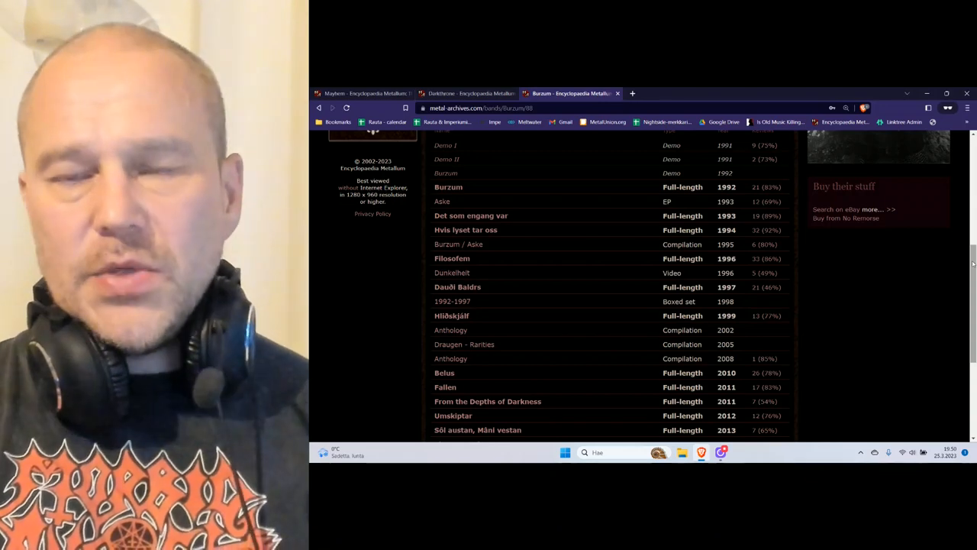
scroll("down", 3)
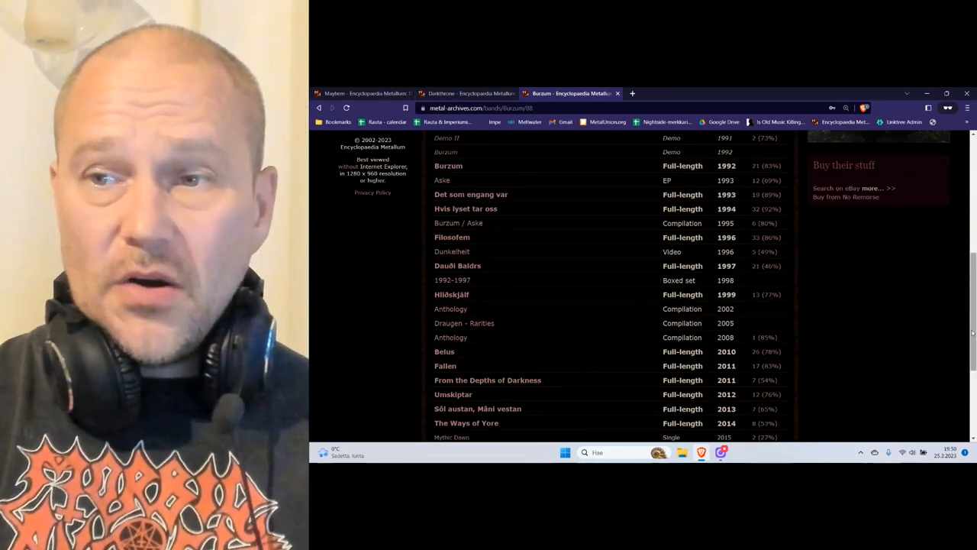
scroll("down", 3)
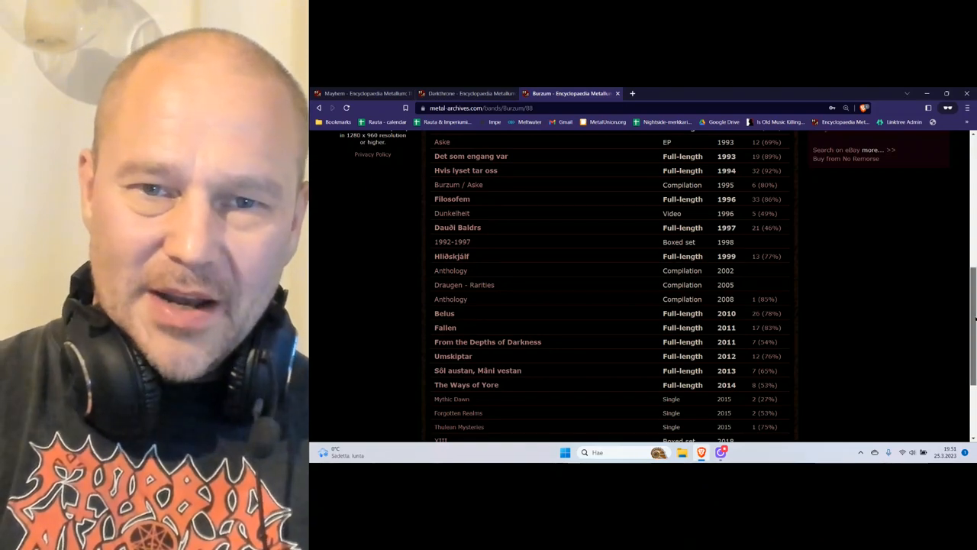
scroll("down", 3)
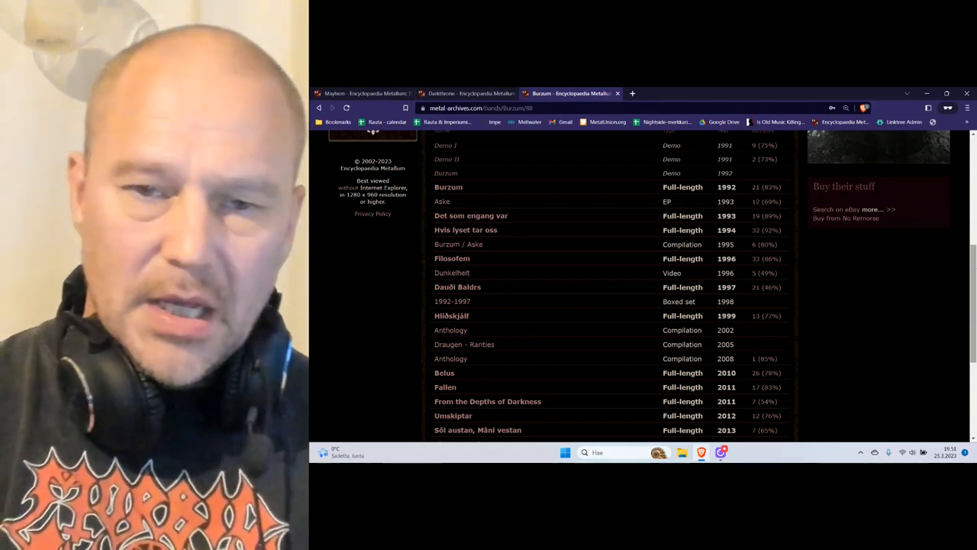
scroll("down", 3)
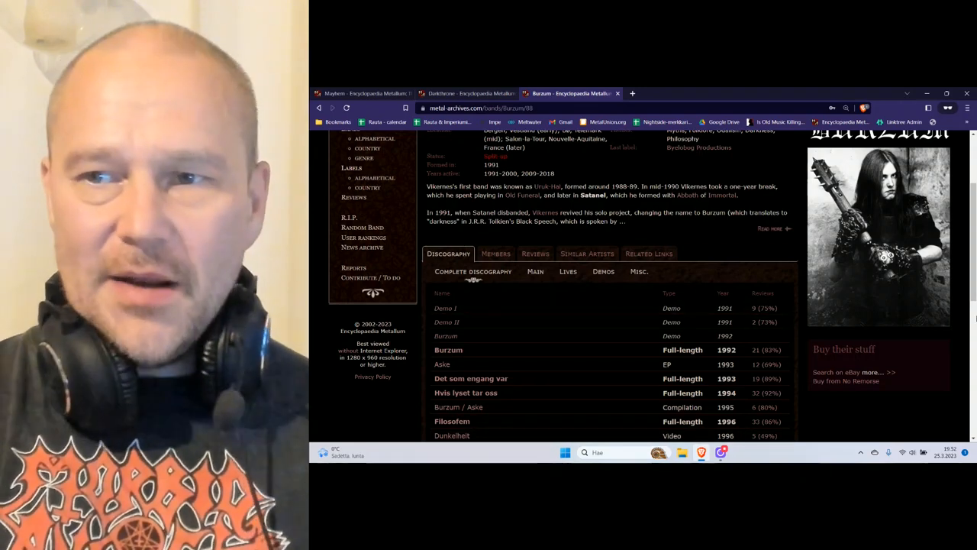
scroll("down", 3)
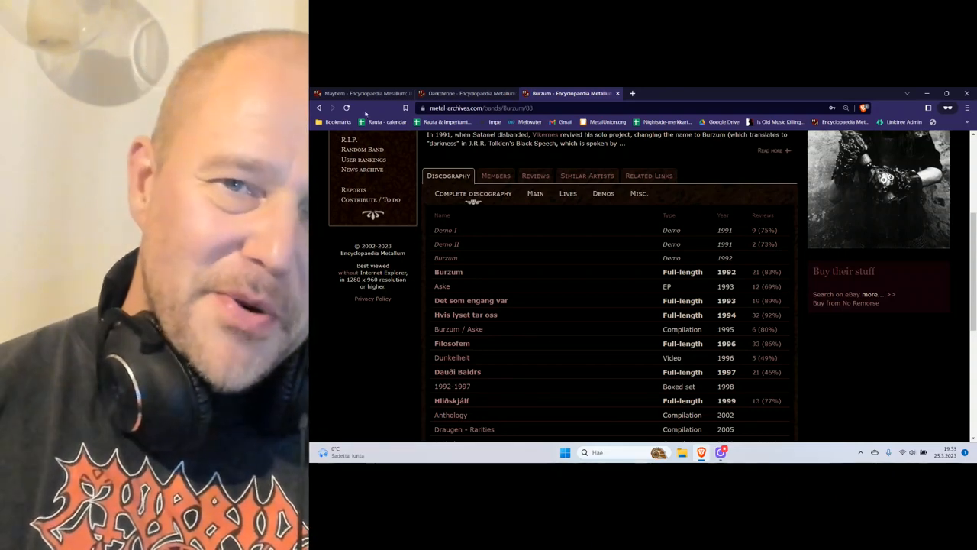
Step: Show Mayhem's complete discography, listing the 1986 demo through its 2001 releases
left_click(363, 93)
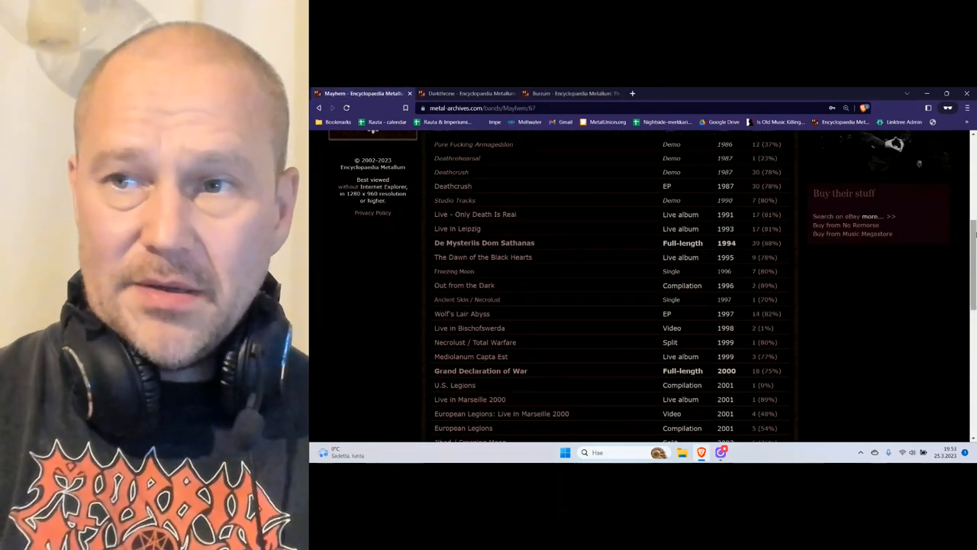
scroll("down", 3)
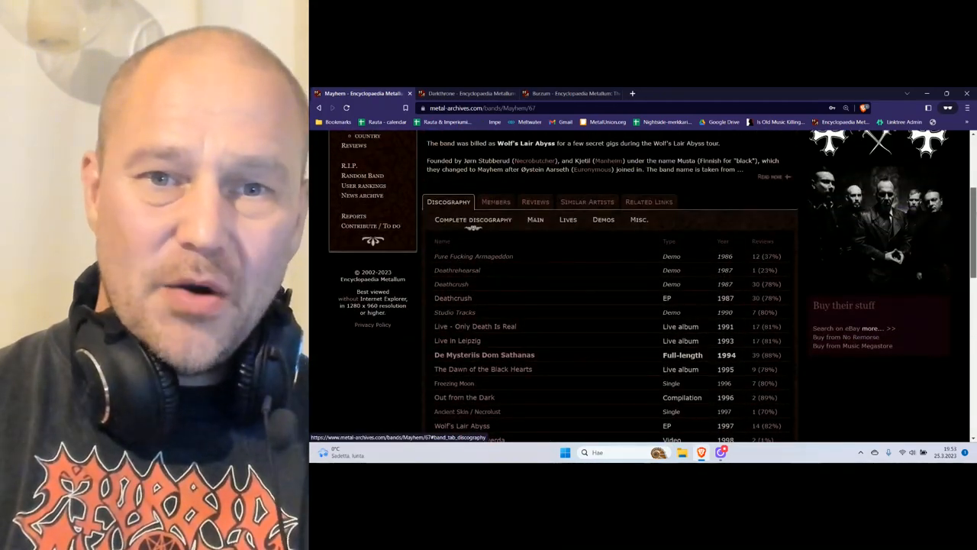
scroll("down", 3)
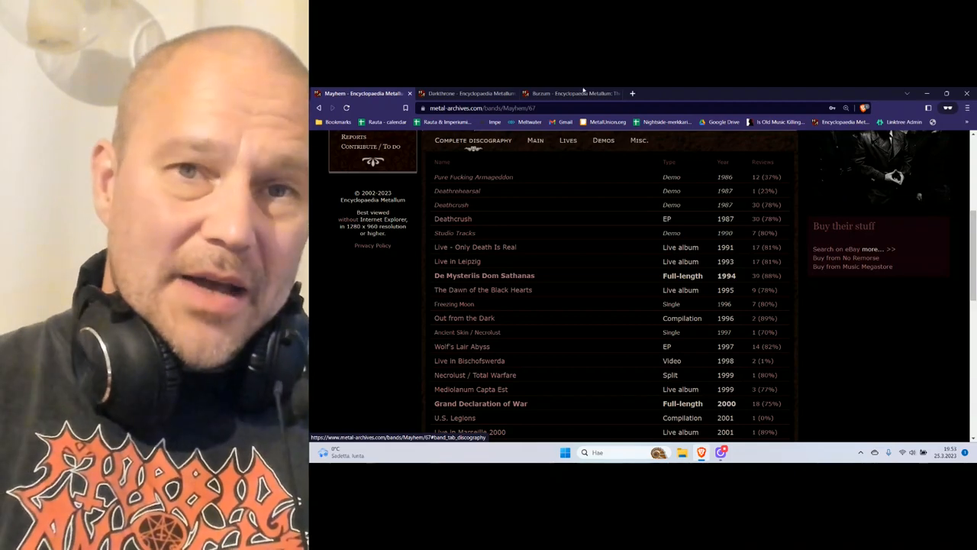
Step: Show Darkthrone's discography, from the 1988 demos to the 2005 EP Under beskyttelse av mørke
left_click(470, 93)
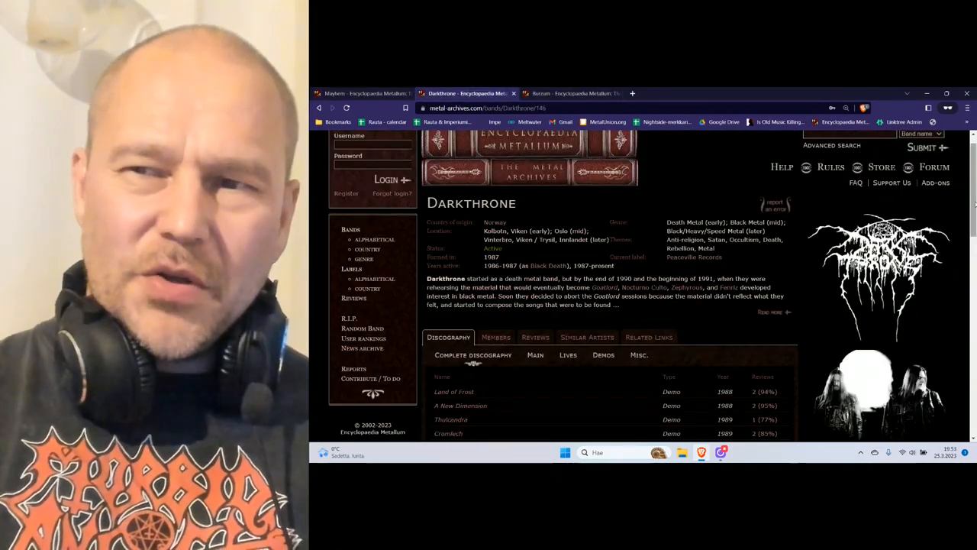
scroll("down", 3)
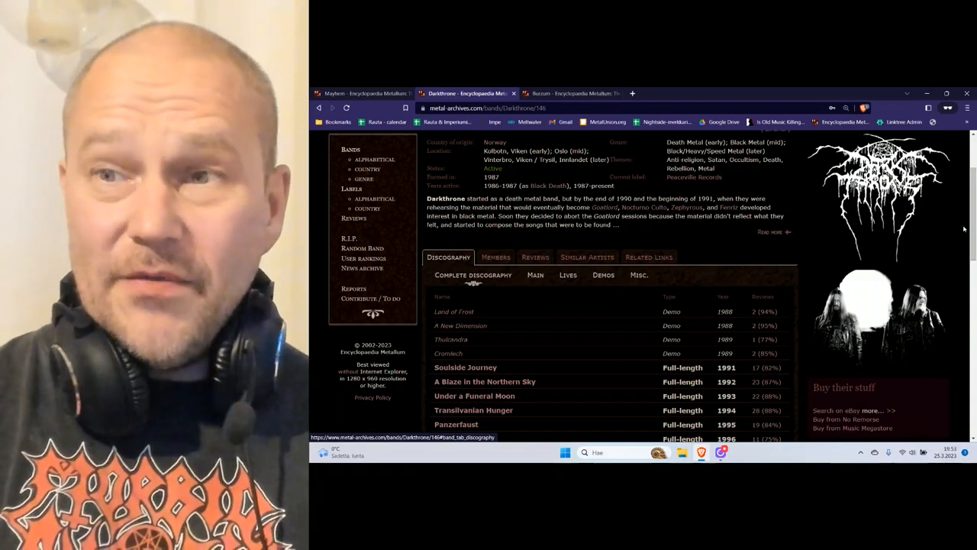
scroll("down", 3)
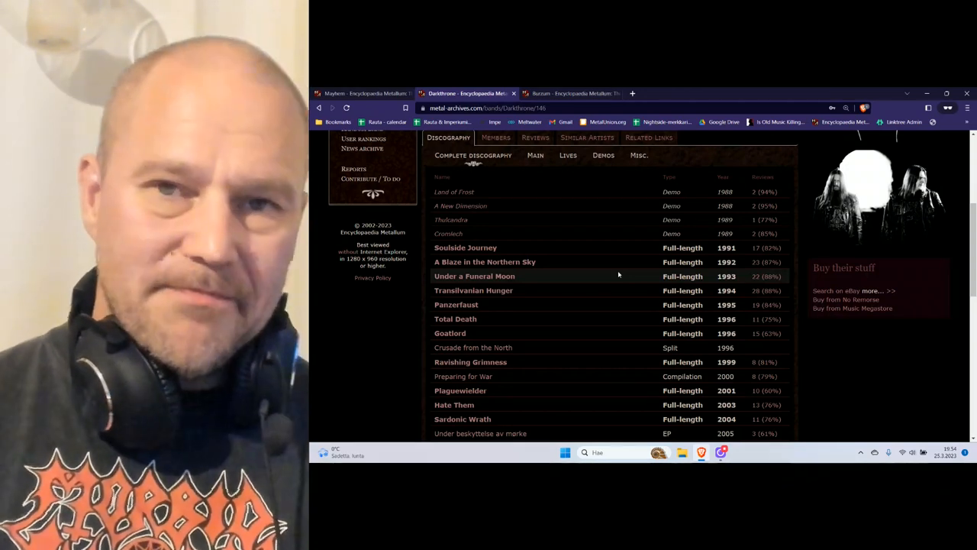
left_click(568, 93)
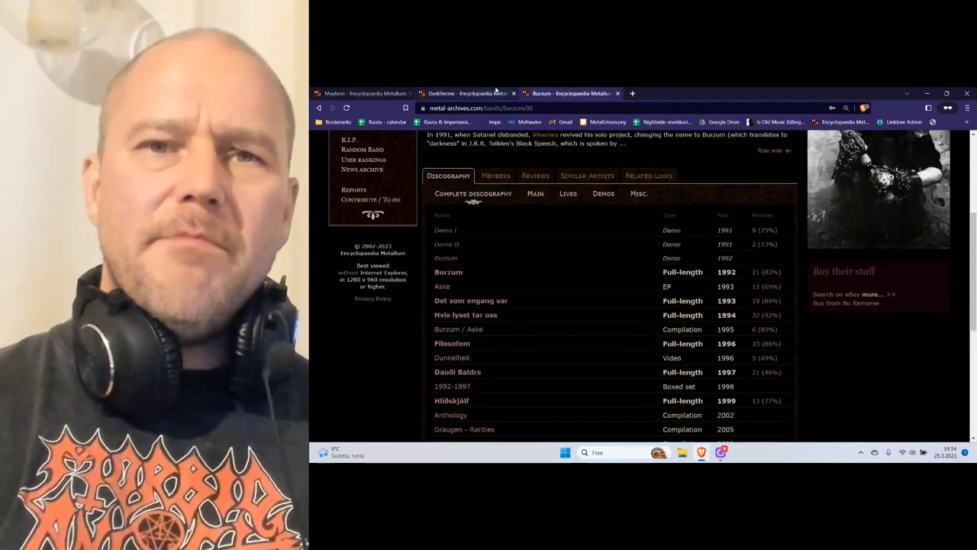
left_click(363, 93)
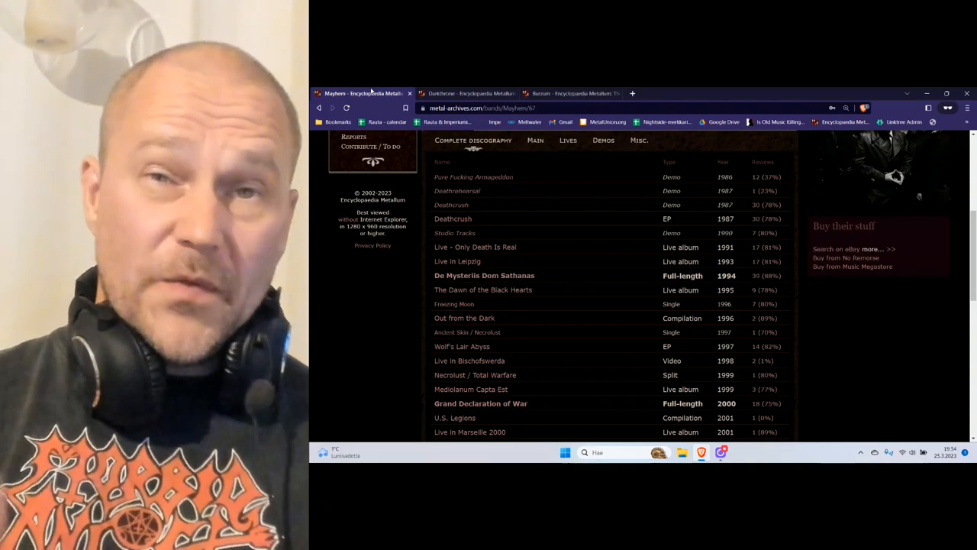
left_click(465, 93)
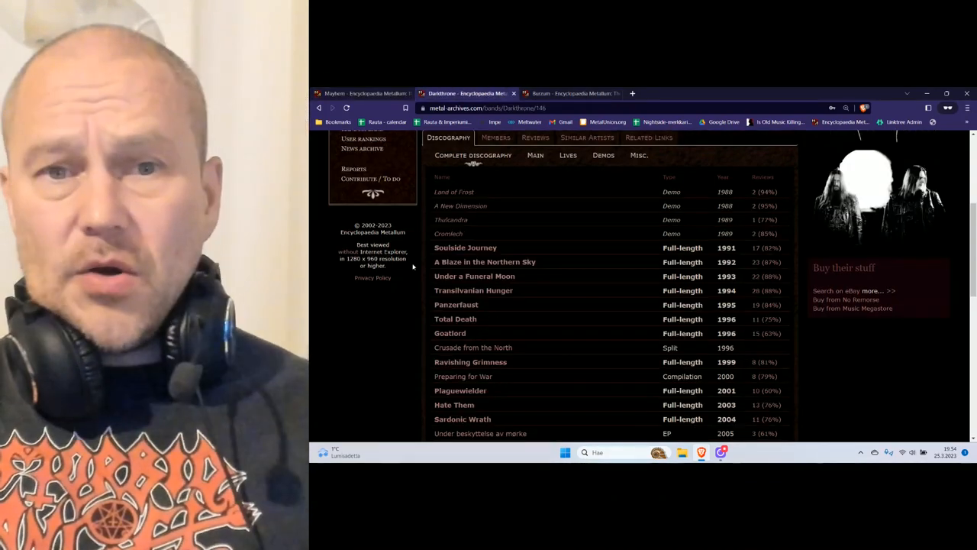